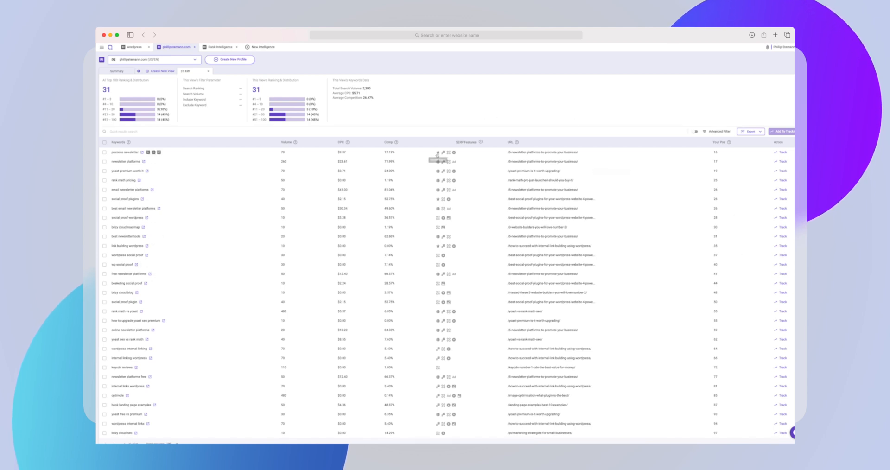
{"action": "mouse_move", "coordinate": [447, 161]}
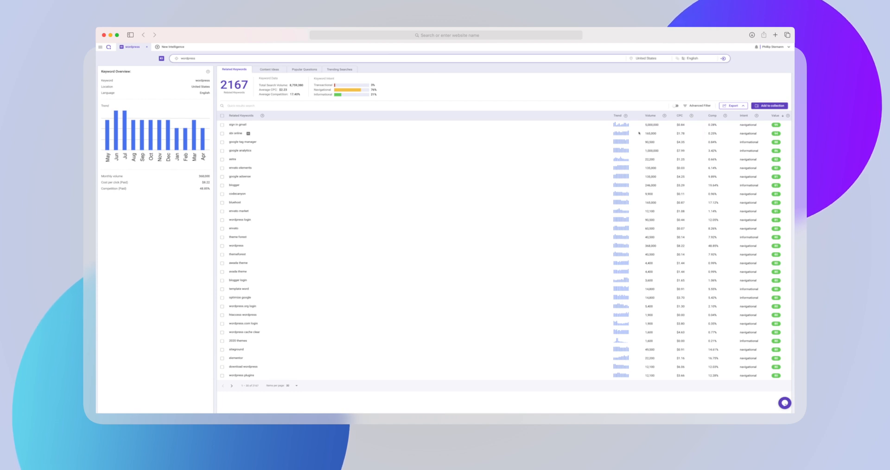
{"action": "mouse_move", "coordinate": [625, 116]}
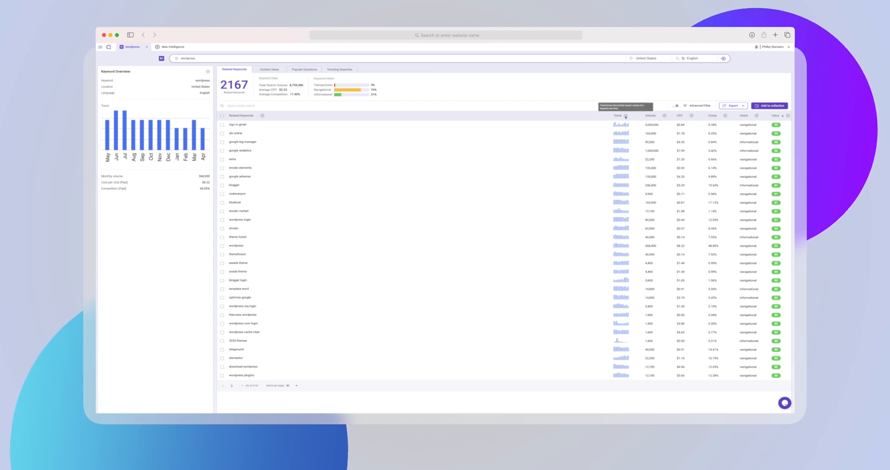
{"action": "mouse_move", "coordinate": [613, 110]}
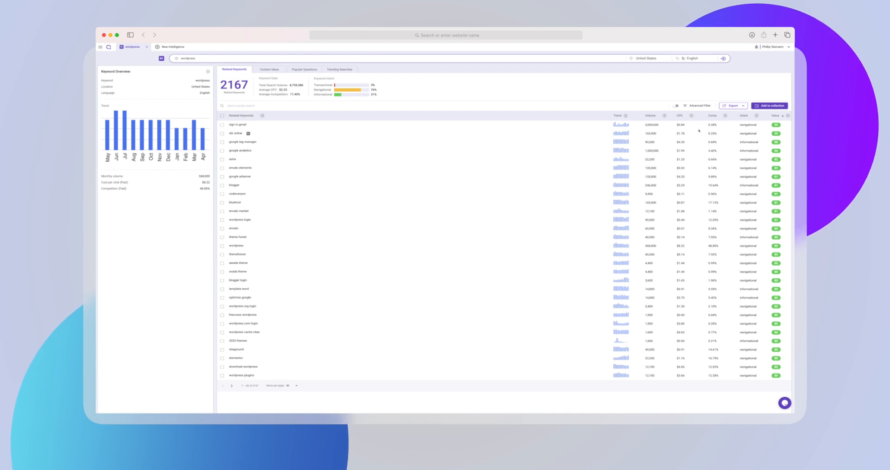
{"action": "mouse_move", "coordinate": [627, 116]}
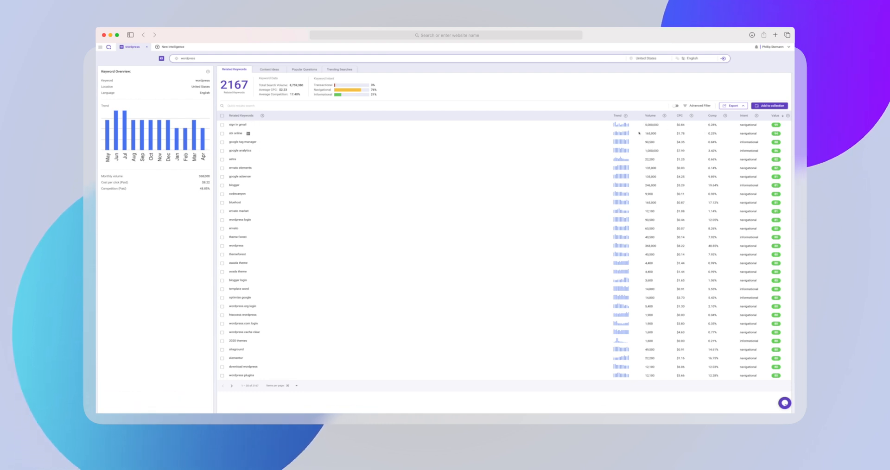
{"action": "mouse_move", "coordinate": [625, 116]}
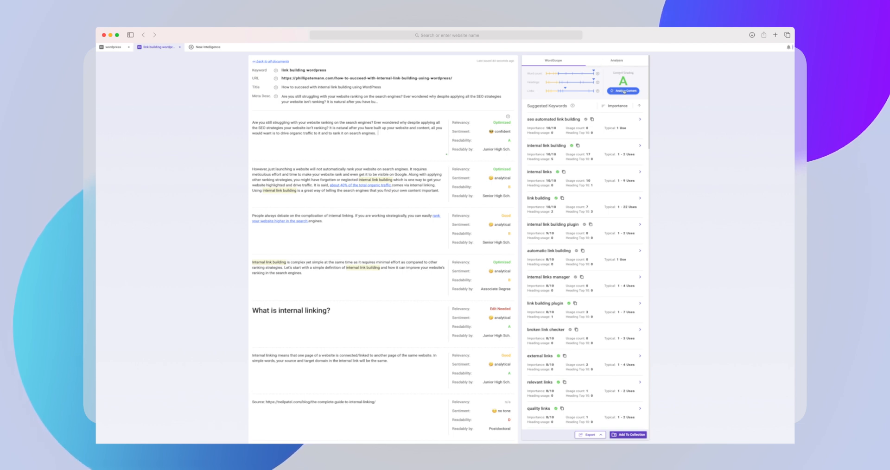
{"action": "left_click", "coordinate": [623, 91]}
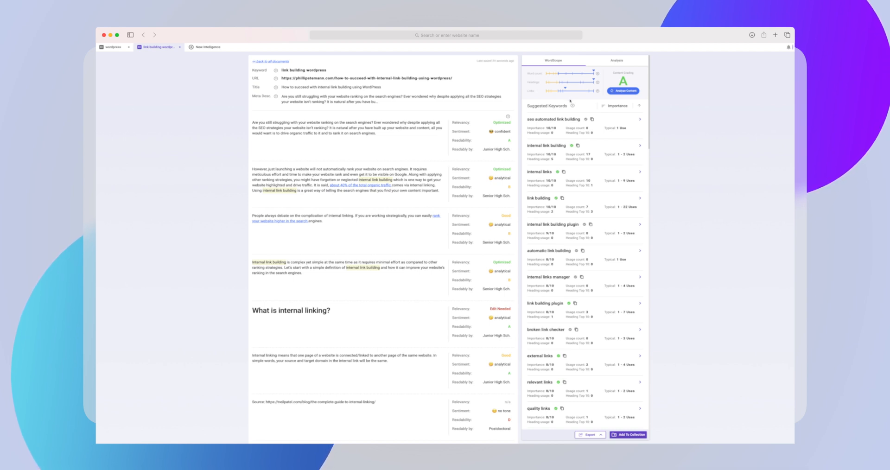
{"action": "left_click", "coordinate": [617, 60]}
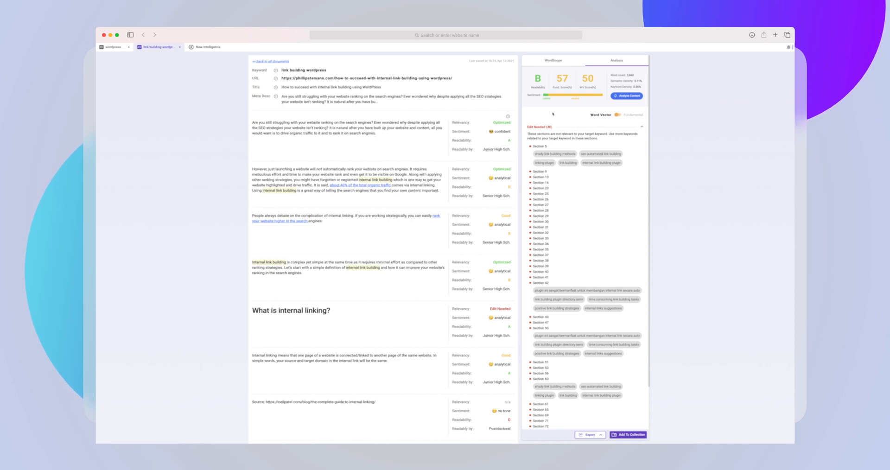
{"action": "left_click", "coordinate": [551, 60]}
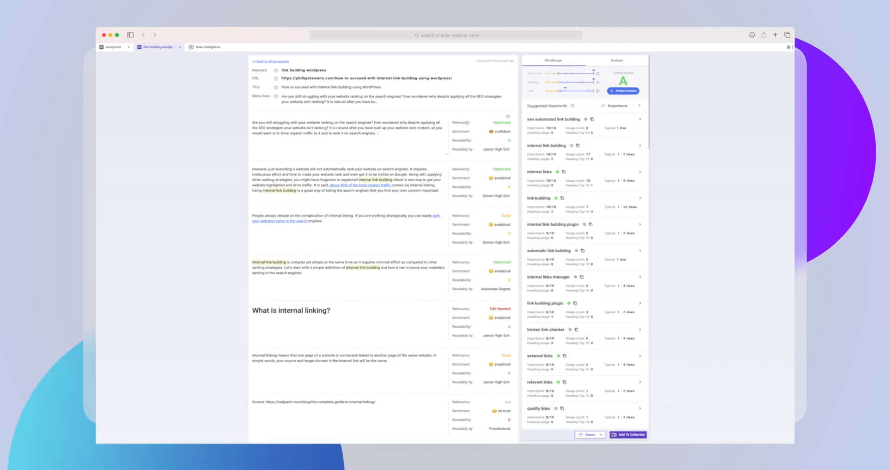